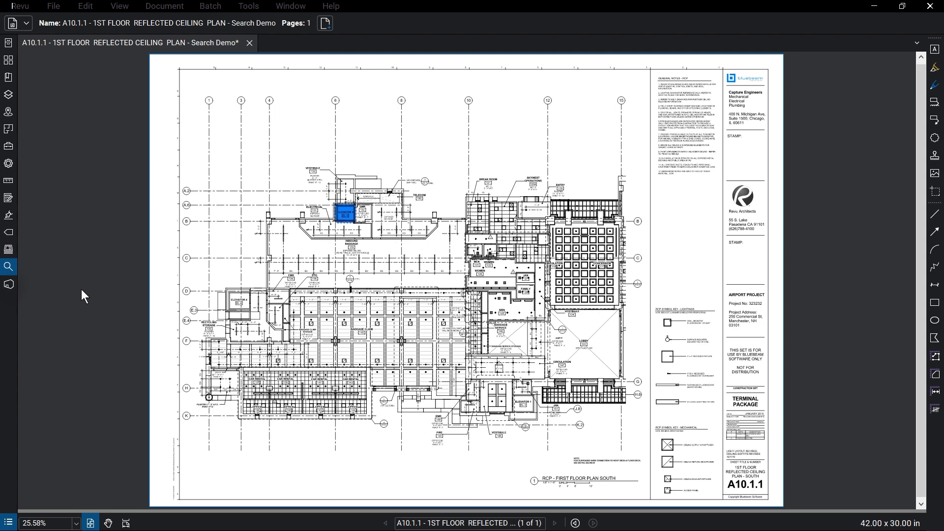
Set up a text search for 'Baggage' scoped to Current Document with Options expanded
click(9, 266)
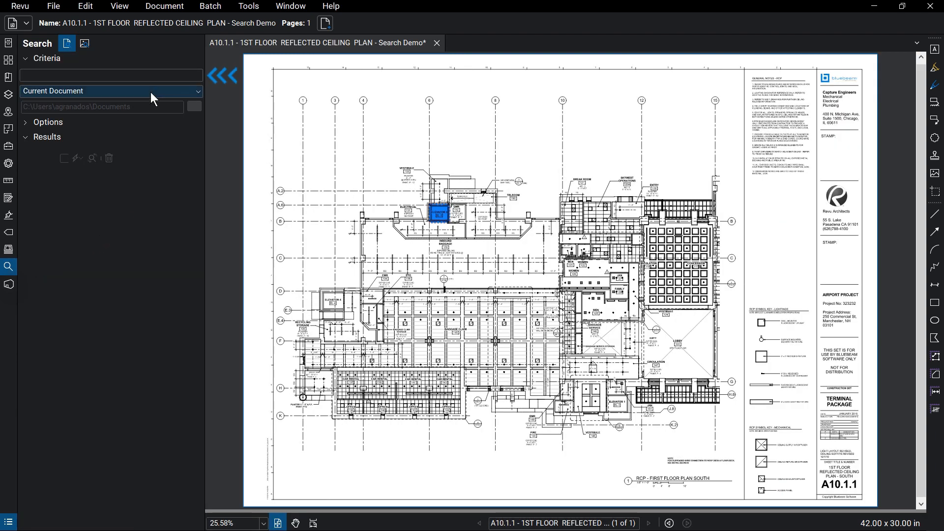
text(Baggage)
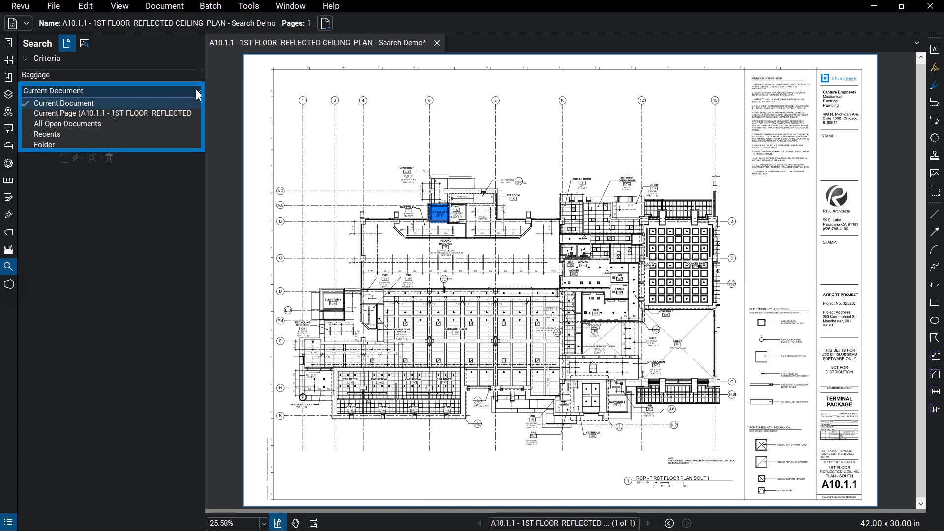
click(63, 103)
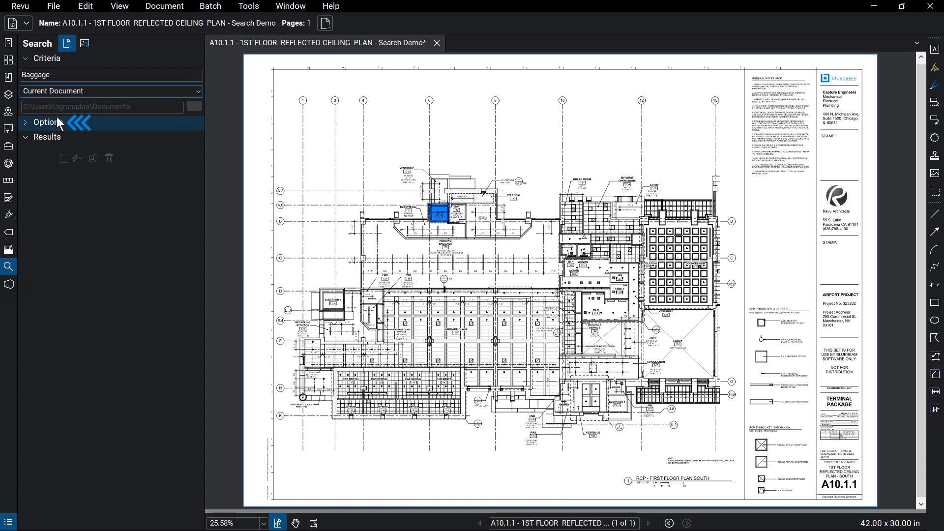
click(47, 122)
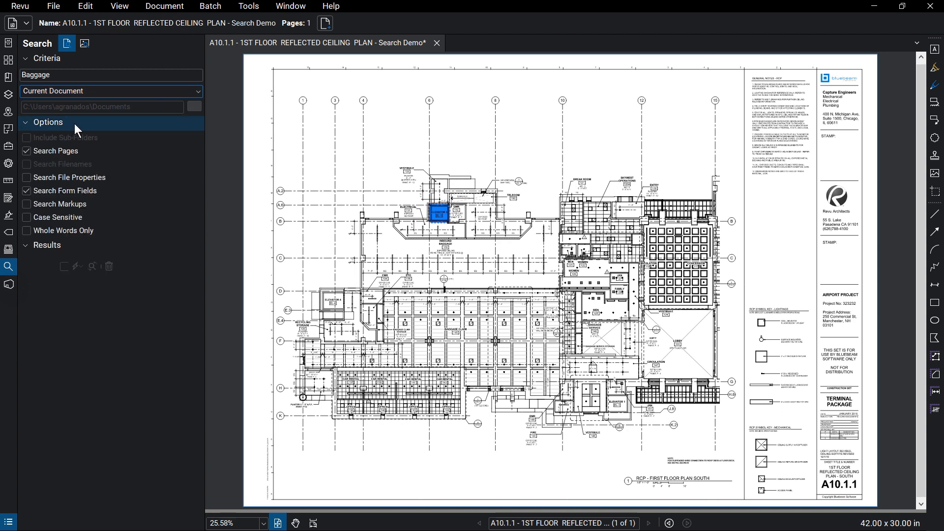
mouse_move(117, 130)
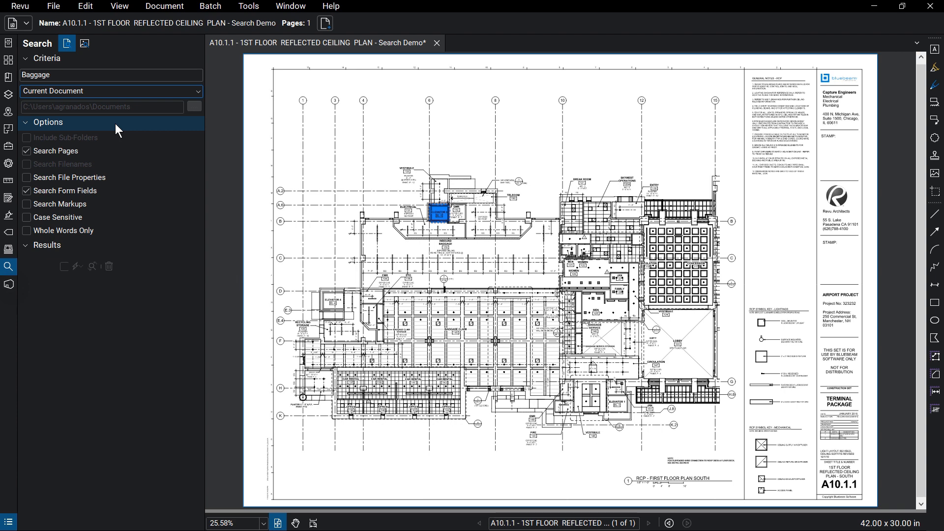
Run the Baggage search, returning its five matches under Results
click(111, 75)
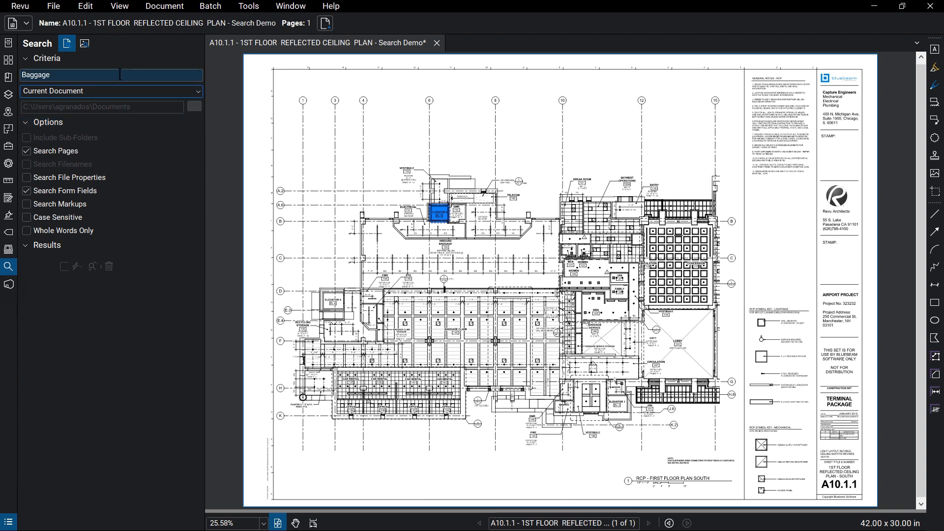
click(92, 267)
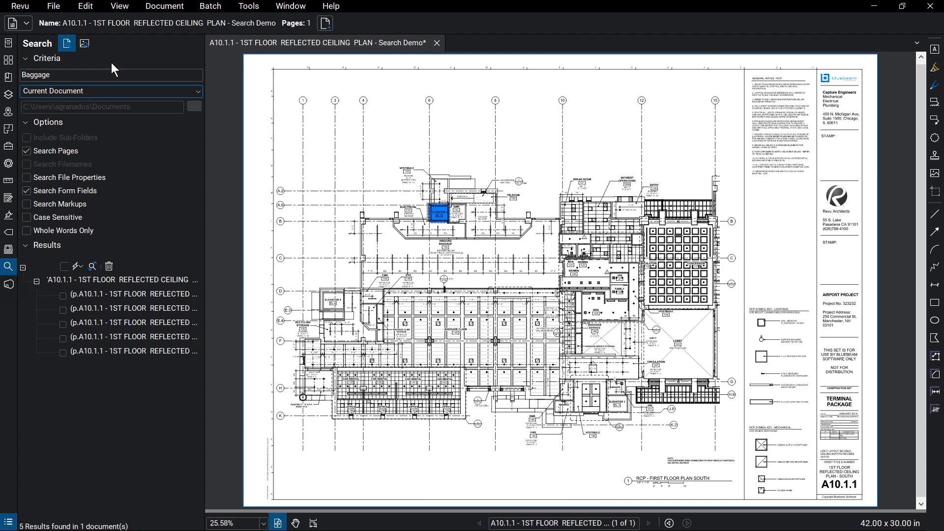
mouse_move(84, 43)
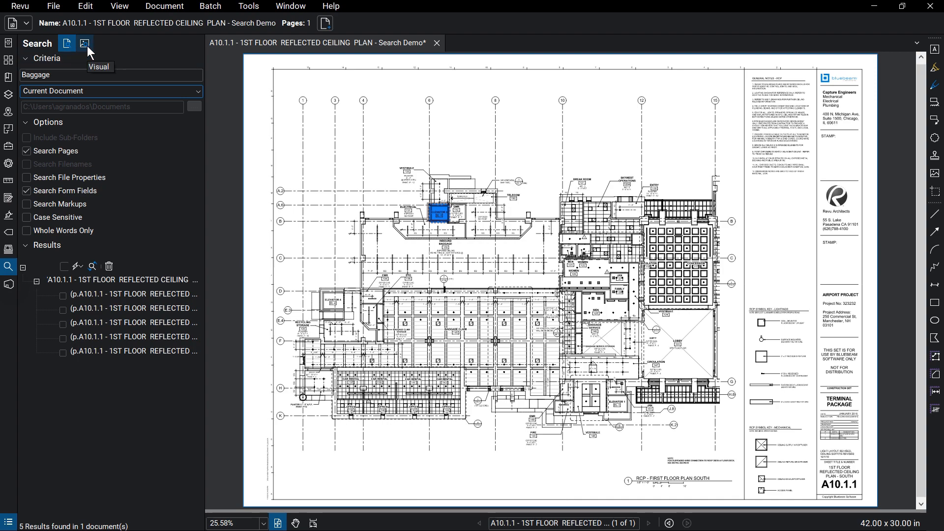
Switch to Visual search with the circle symbol captured and Sensitivity dragged toward High
click(84, 44)
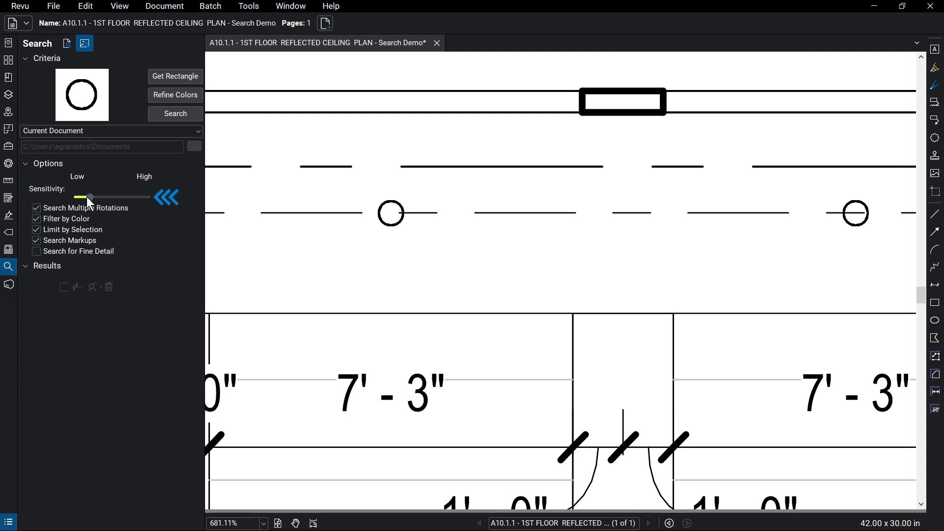
drag(90, 197, 119, 197)
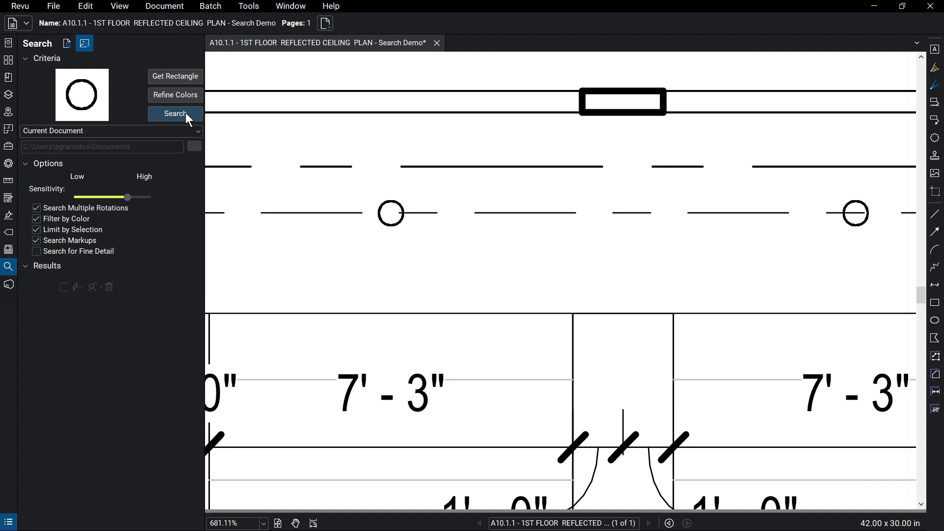
Run the visual search for 154 circle matches, view one on the plan, then collapse the group
click(176, 114)
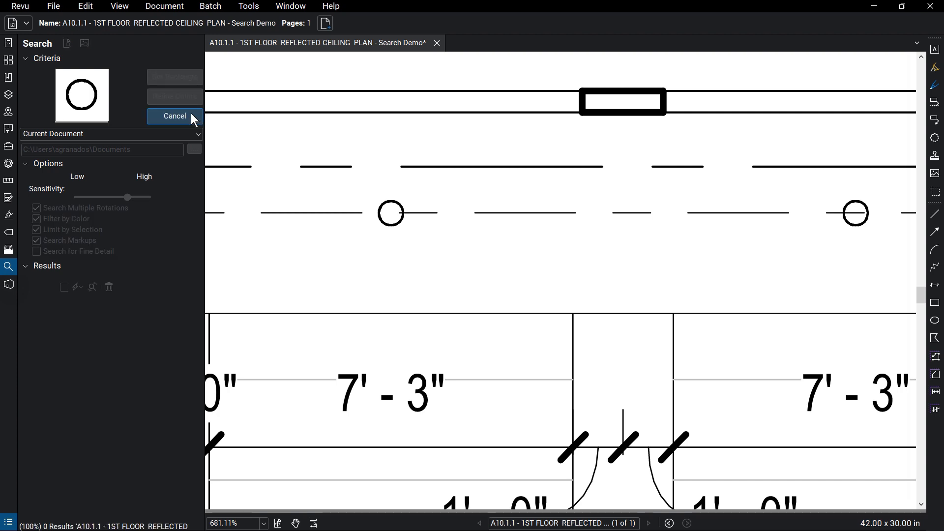
click(212, 116)
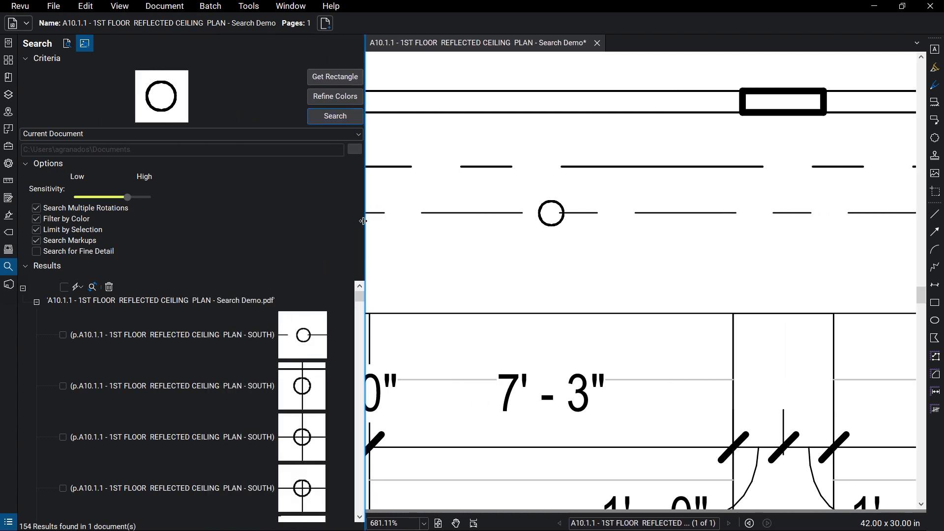
click(181, 437)
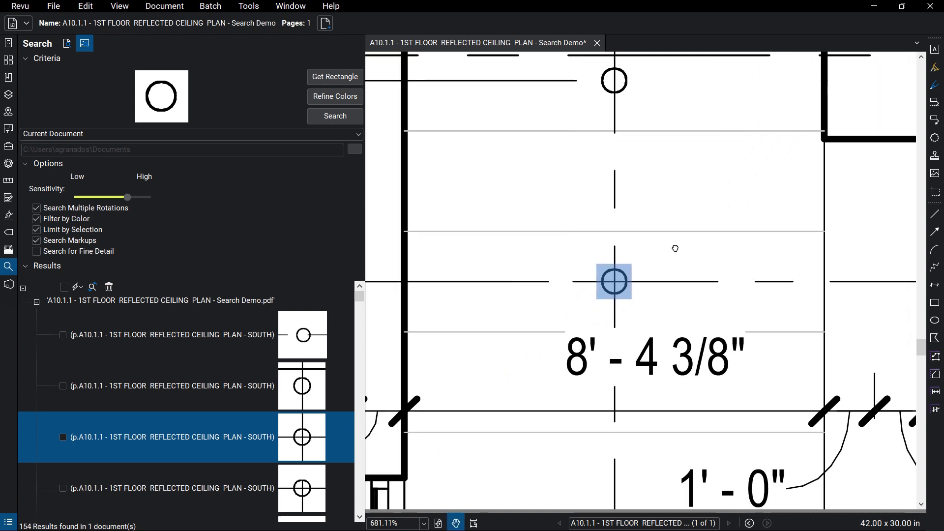
mouse_move(193, 298)
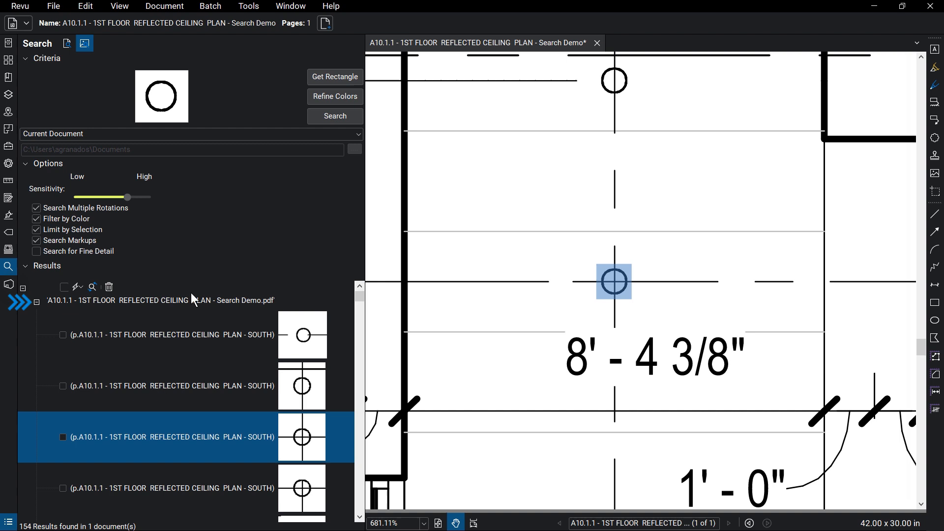
click(36, 303)
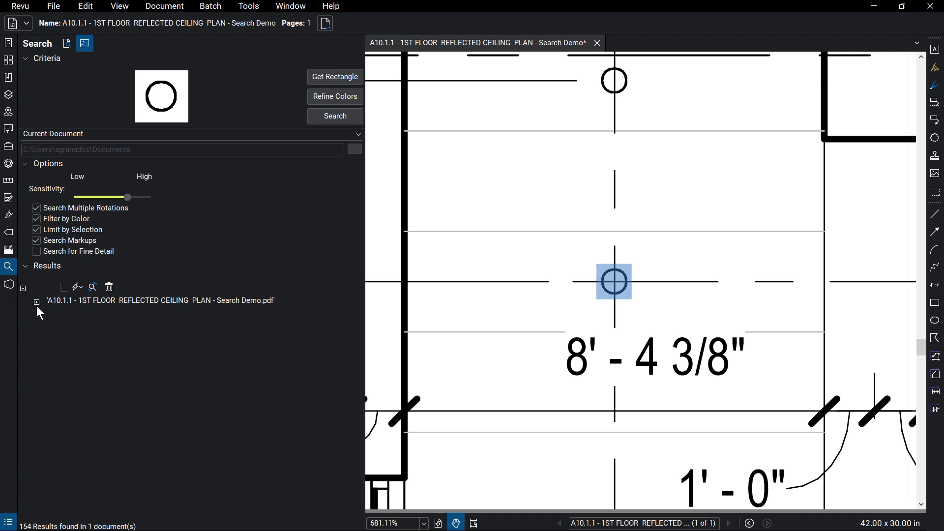
Expand the circle result group and check all 154 matches
click(36, 302)
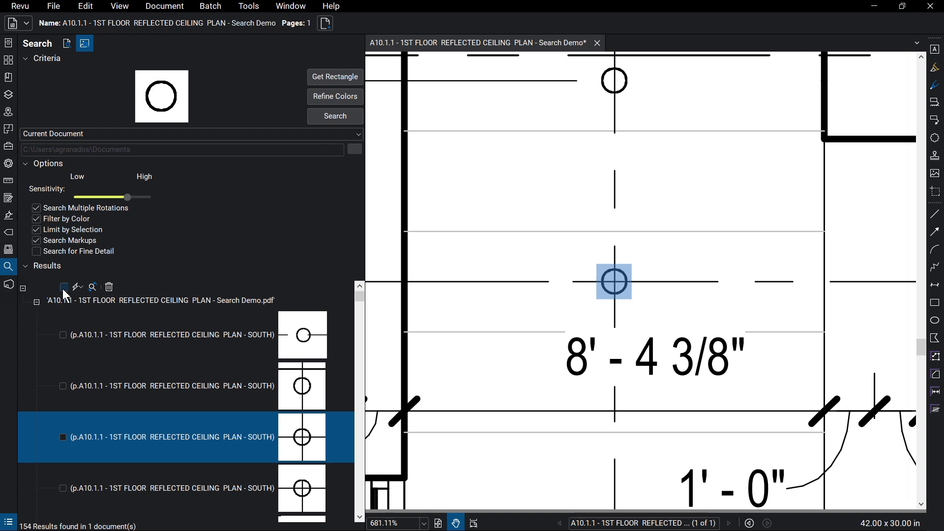
click(63, 287)
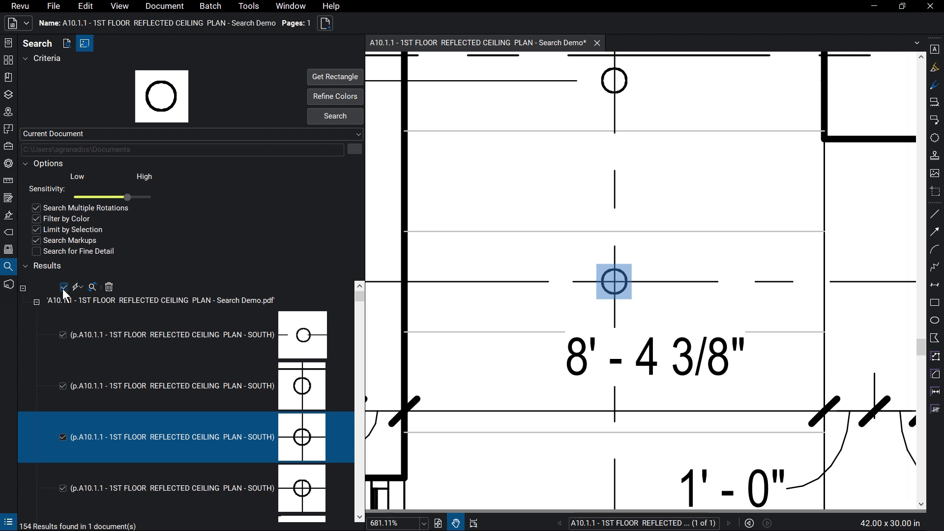
mouse_move(70, 304)
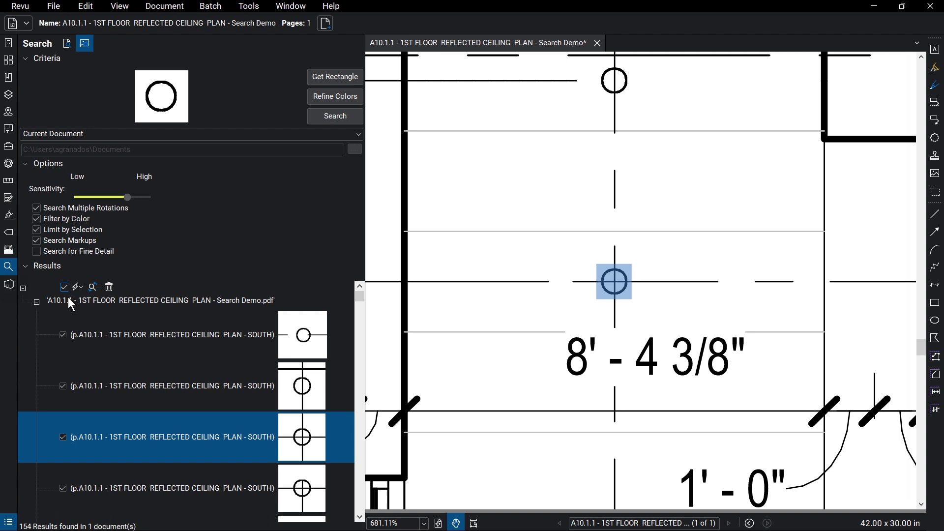
click(77, 289)
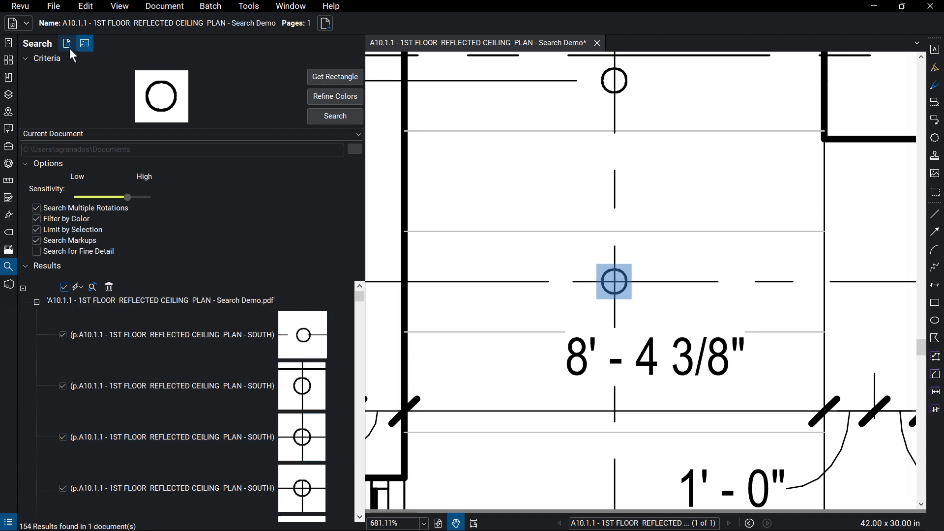
Return to the Baggage text results and check all five for Replace Checked
click(67, 43)
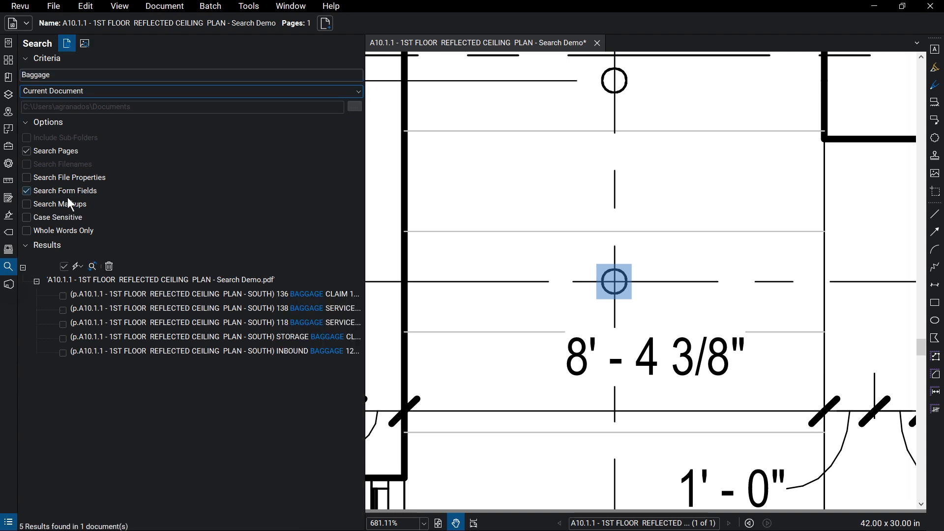
click(64, 267)
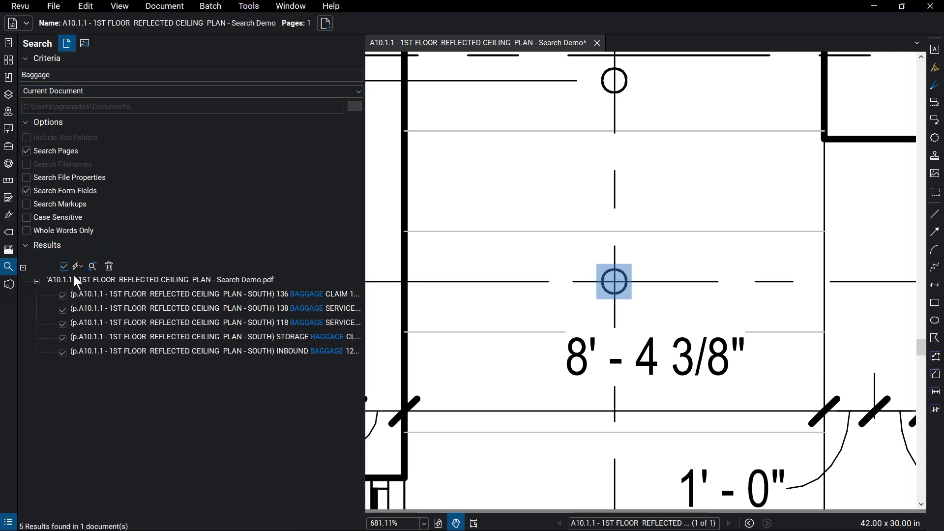
mouse_move(109, 266)
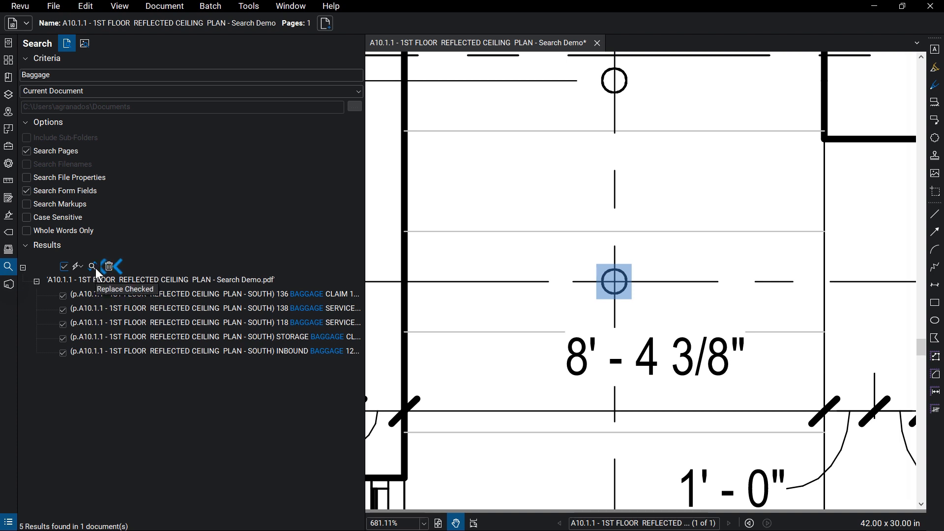